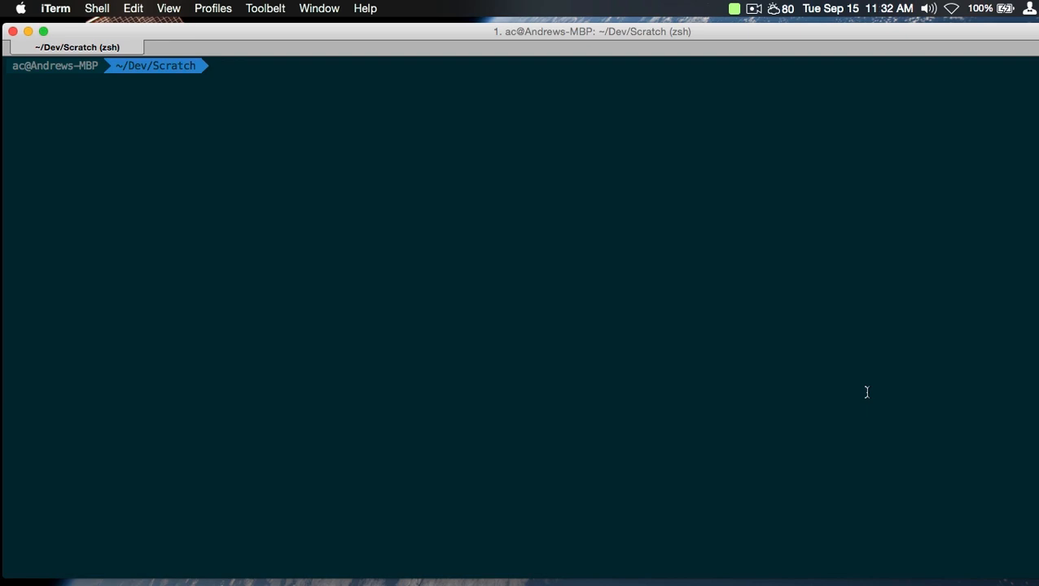
# Create a git-playground folder in Scratch, enter it, and initialise an empty Git repository.
pyautogui.write('mkdir')
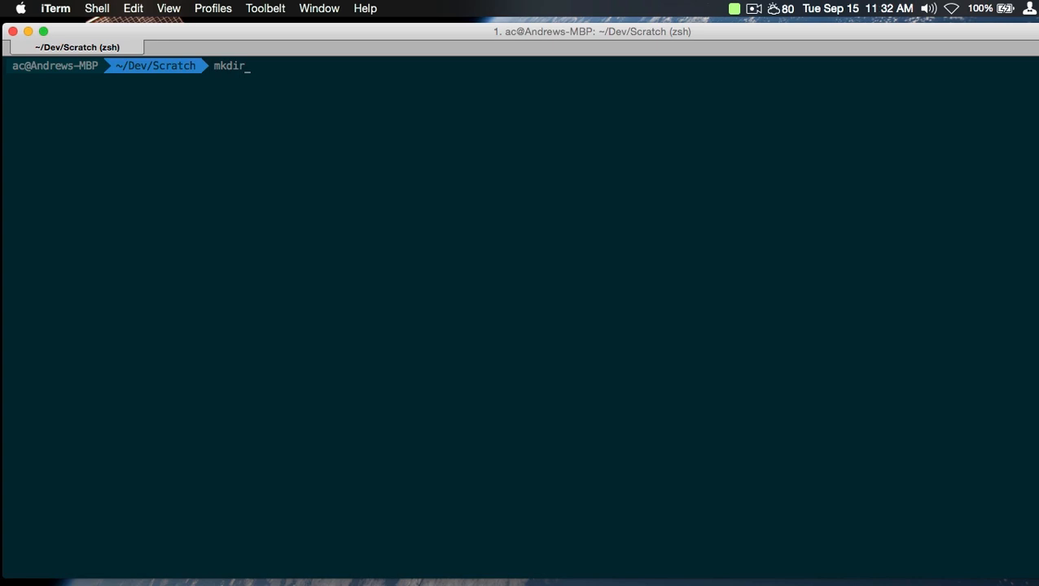
pyautogui.write('git-playgrou')
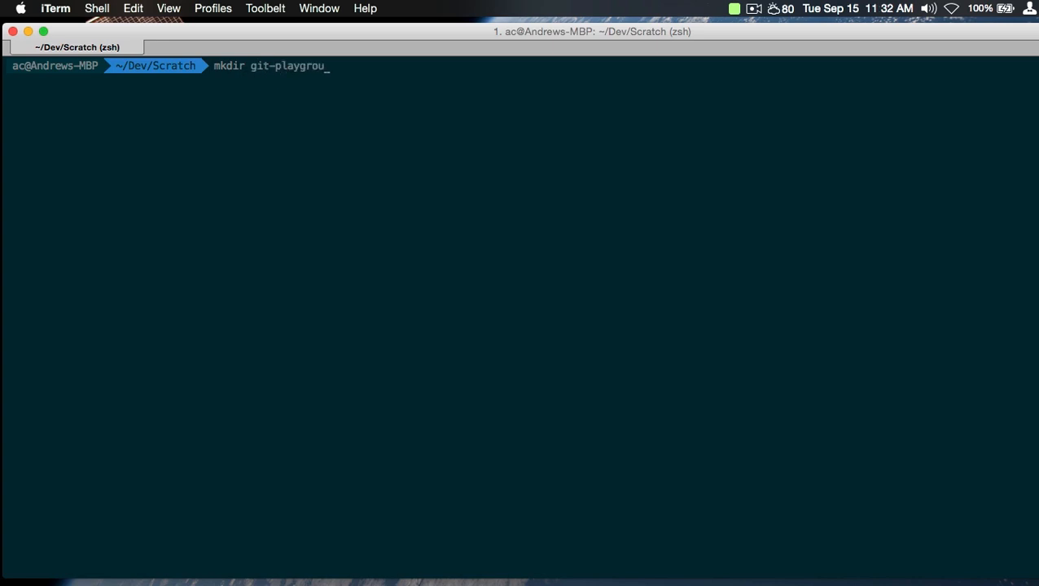
pyautogui.write('nd && cd $_')
pyautogui.write('git init')
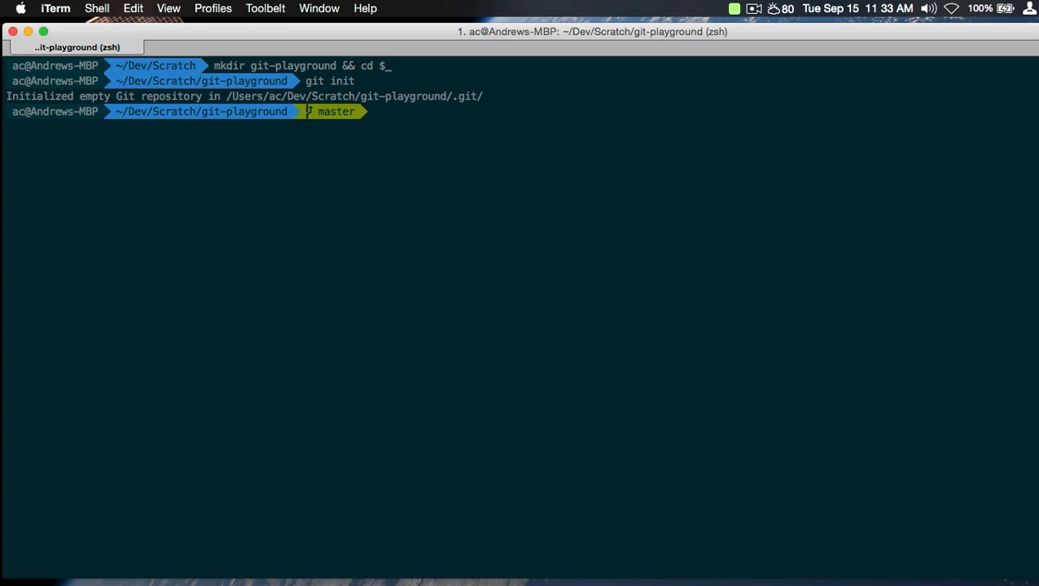
# Add first.txt through fifth.txt, committing each one as A, B, C, D and E.
pyautogui.write('echo first')
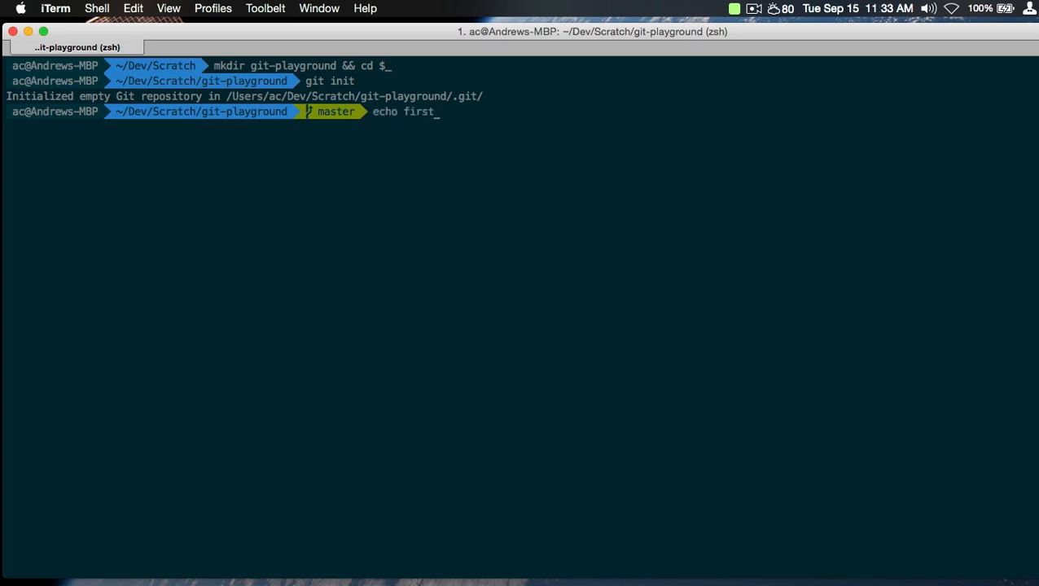
pyautogui.press('Return')
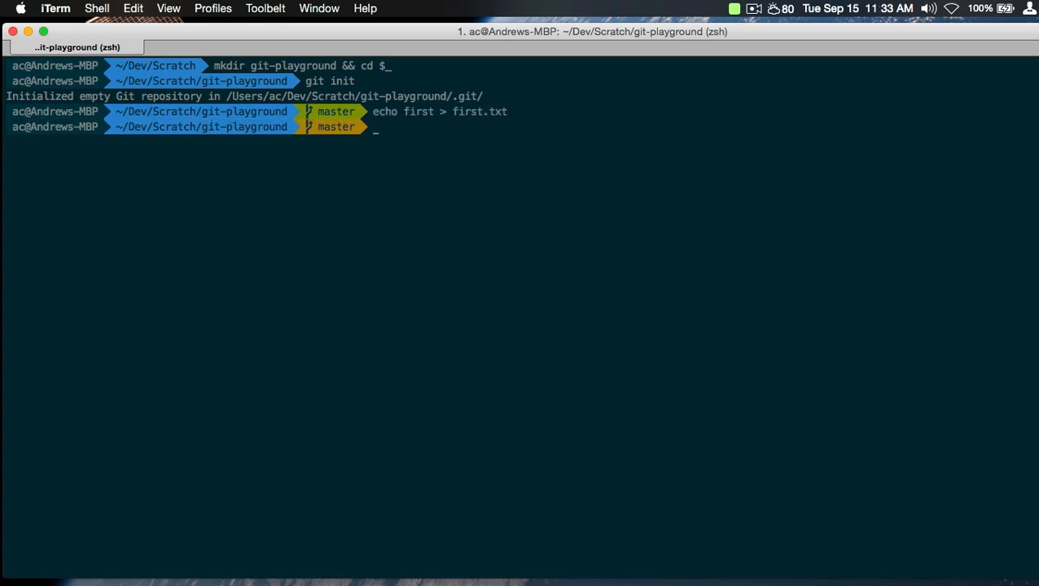
pyautogui.write('git add .')
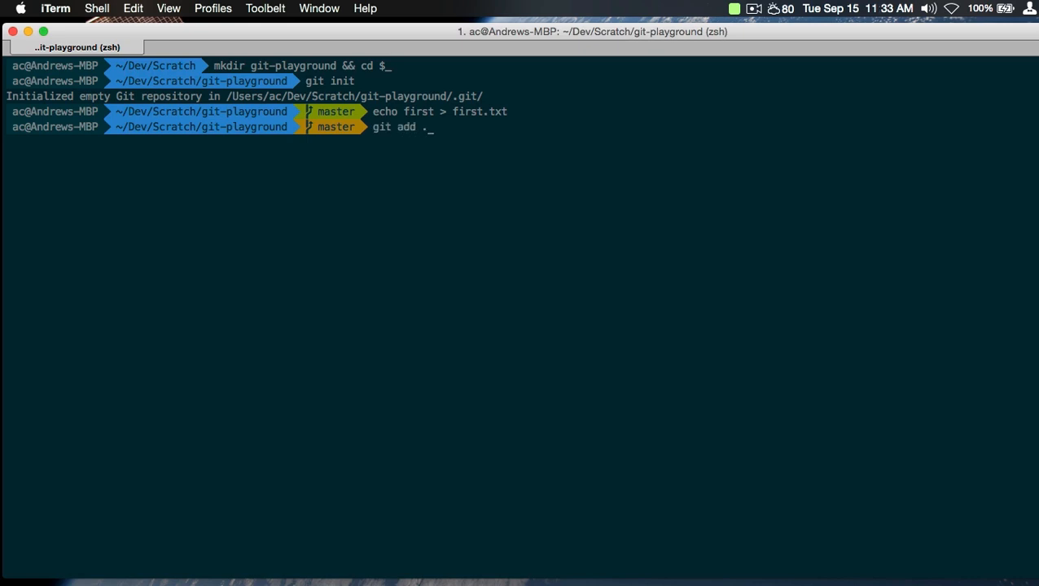
pyautogui.press('Return')
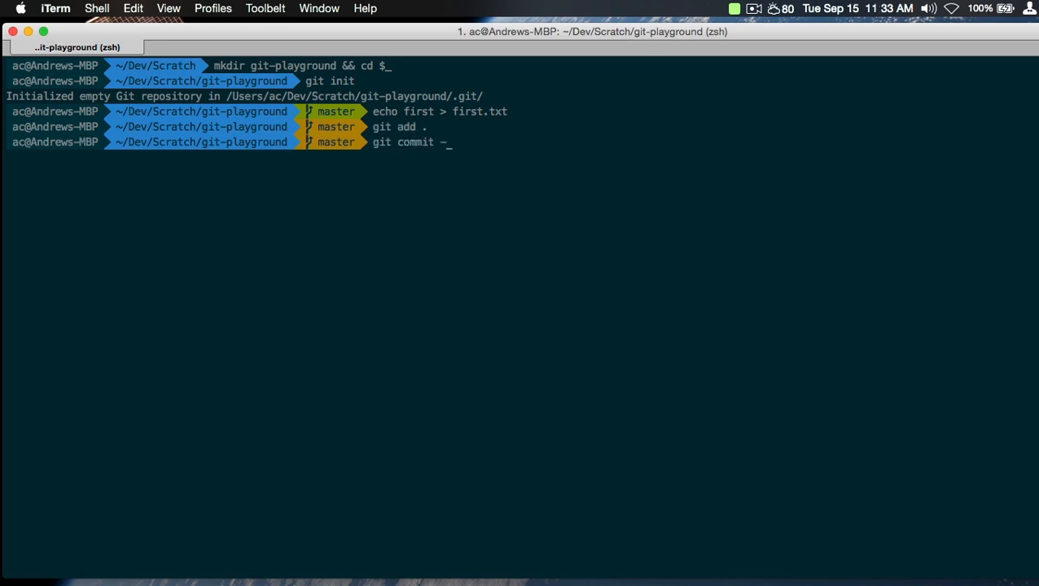
pyautogui.press('Return')
pyautogui.write('git add .')
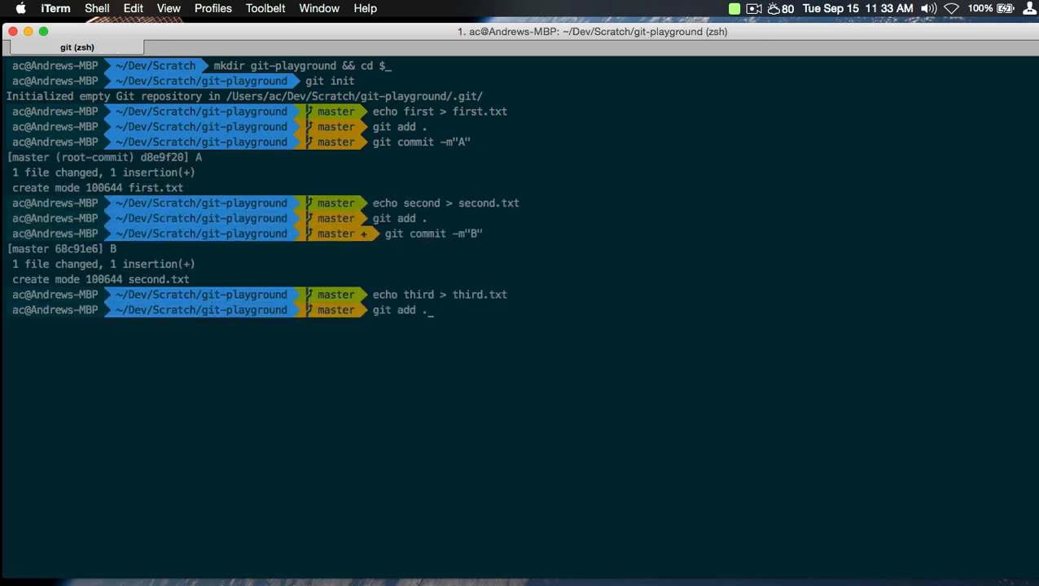
pyautogui.press('Return')
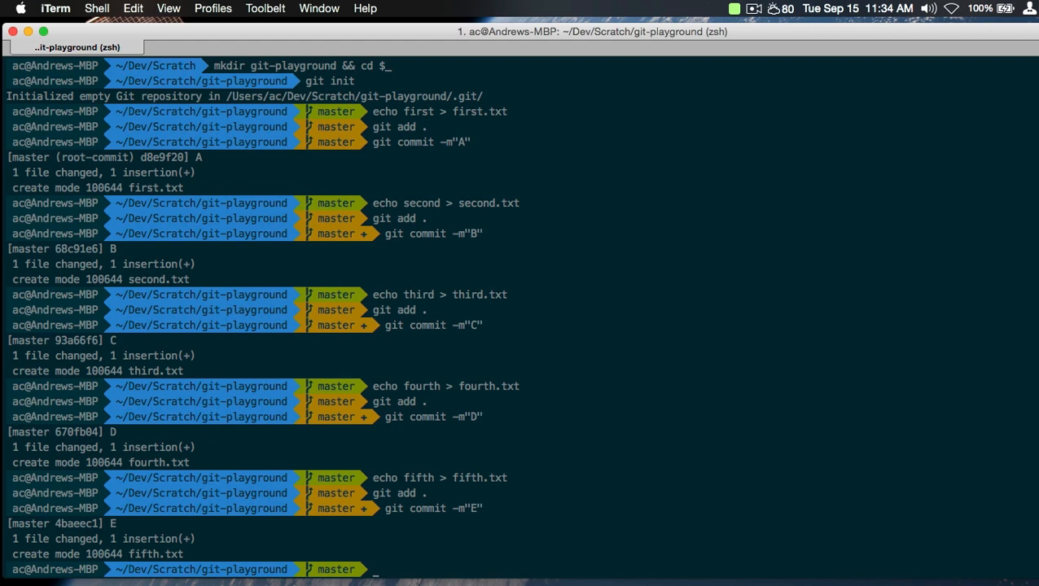
# List the history with git log --oneline showing E to A, then quit and clear.
pyautogui.write('git log')
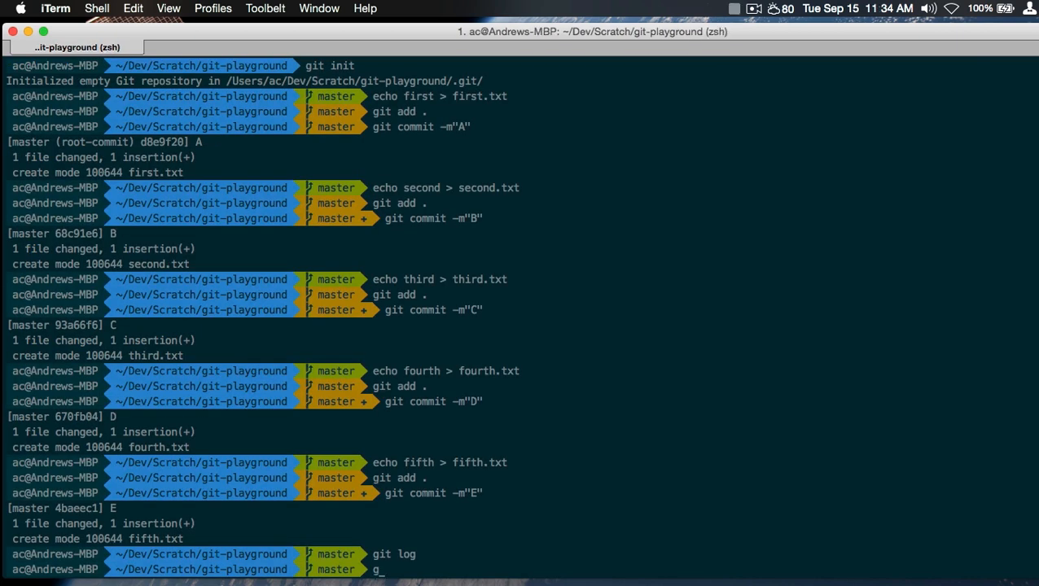
pyautogui.write('it log -')
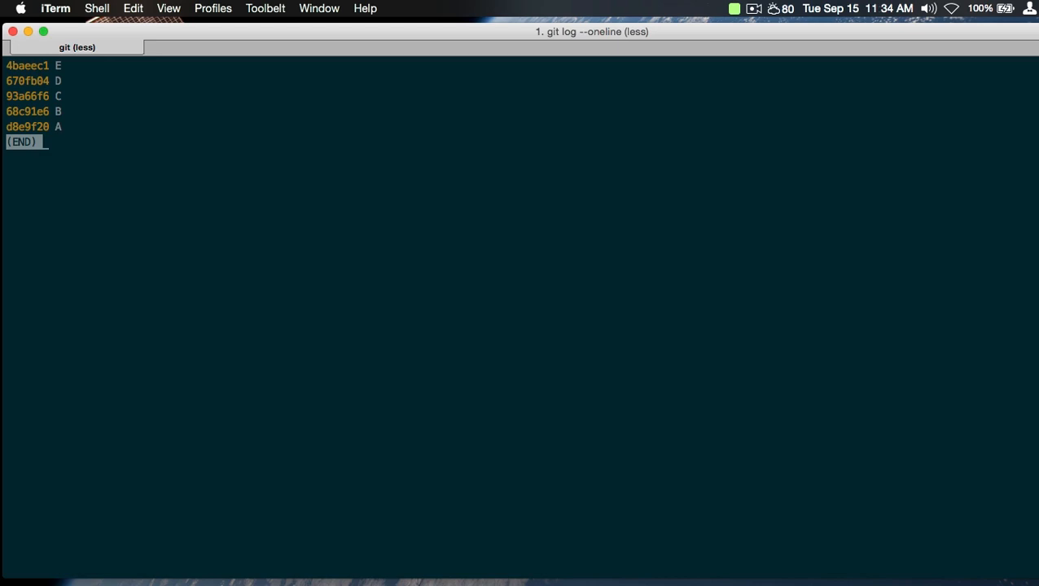
pyautogui.press('q')
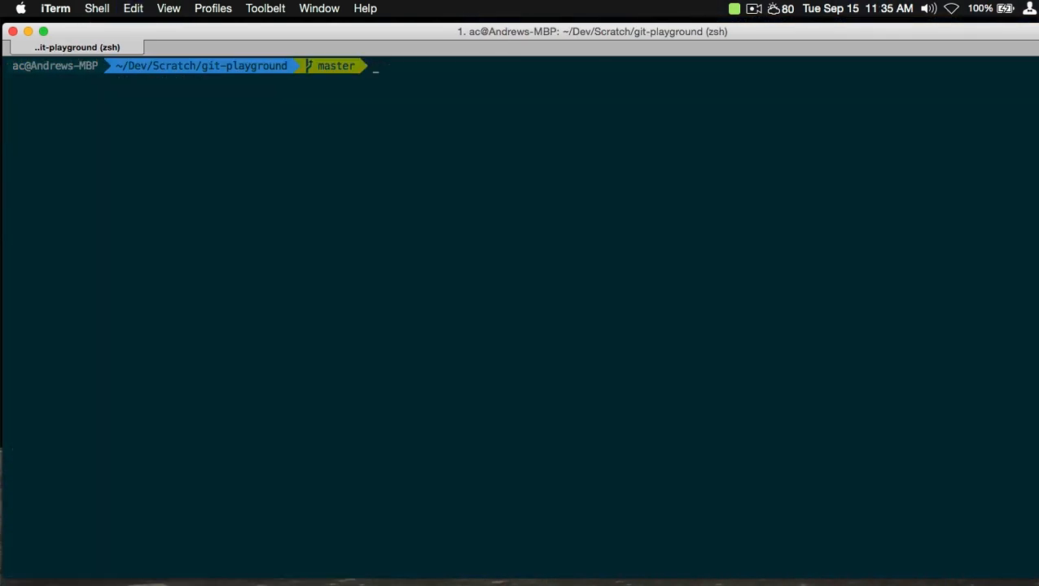
# Launch git rebase -i HEAD~4 covering commits B through E.
pyautogui.write('git')
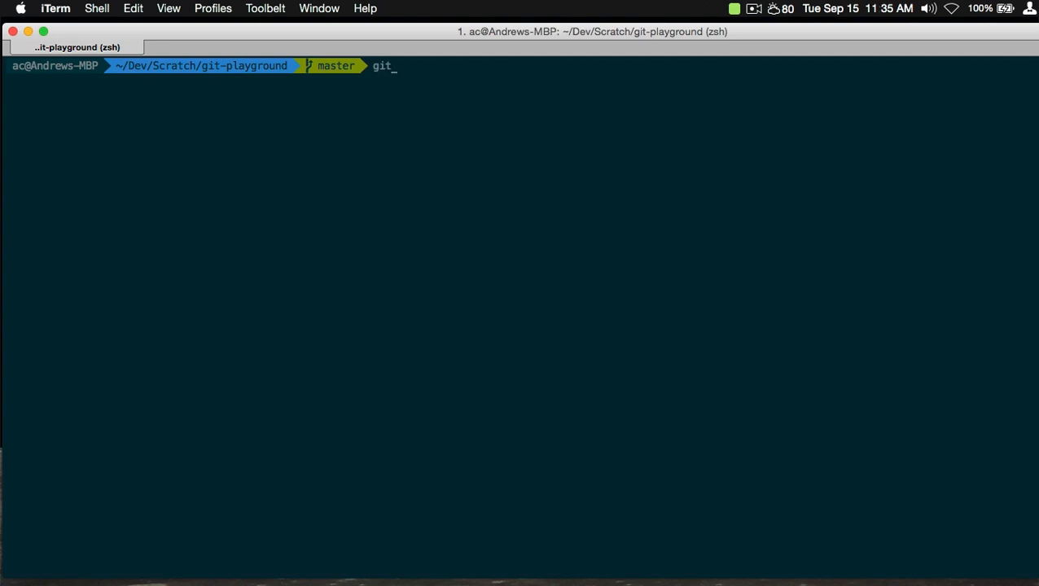
pyautogui.write('rebase -0')
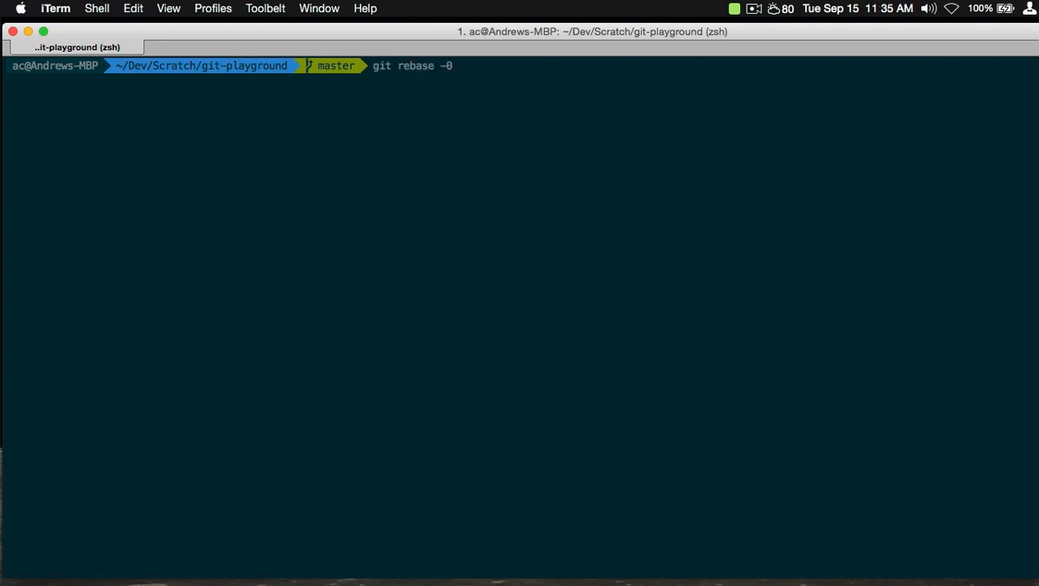
pyautogui.write('i')
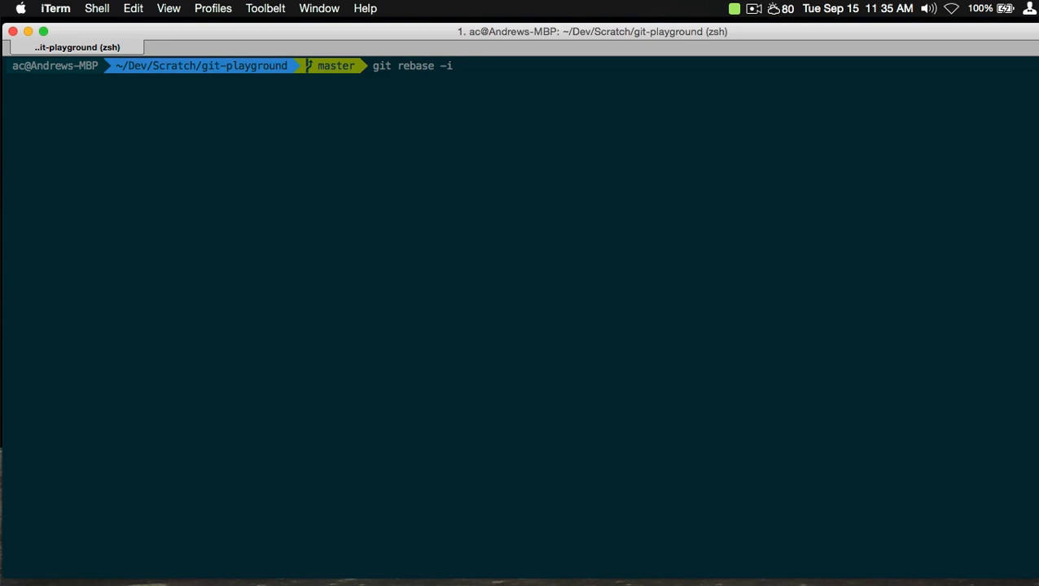
pyautogui.write('HEAD~')
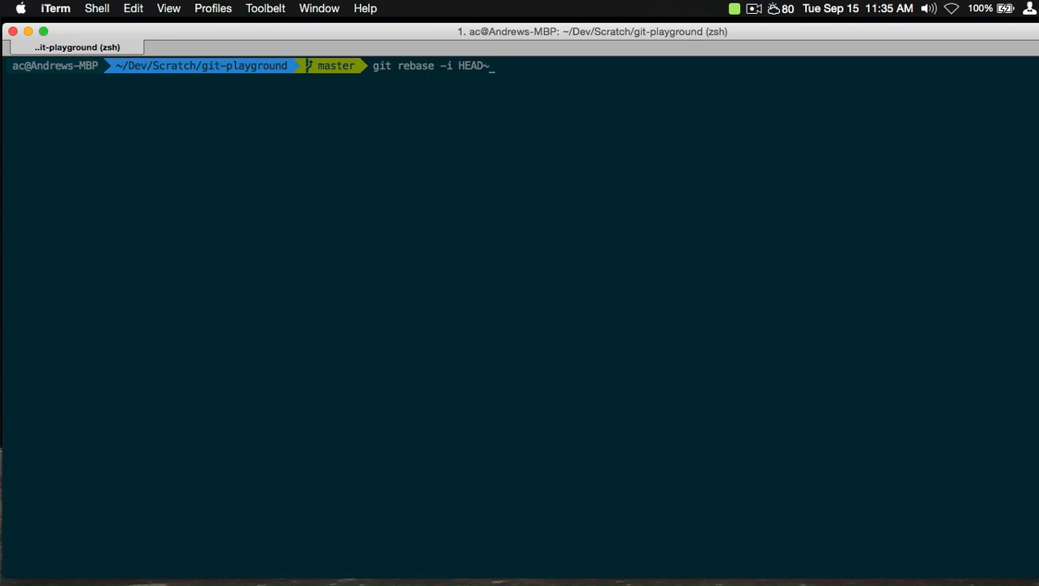
pyautogui.write('4444')
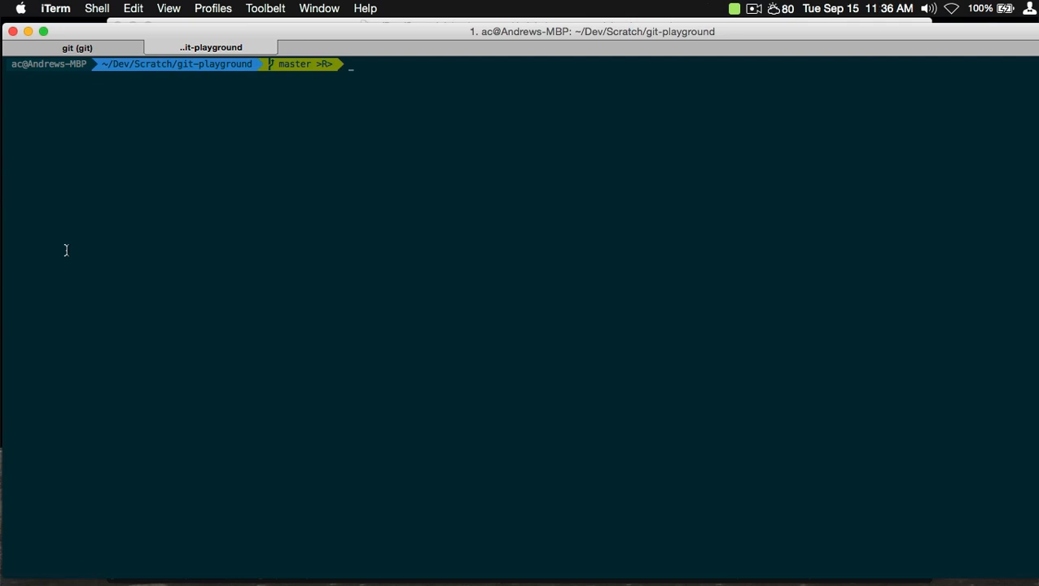
# Move up to ~/Dev and set global core.editor to "subl -n -w".
pyautogui.write('cd ..')
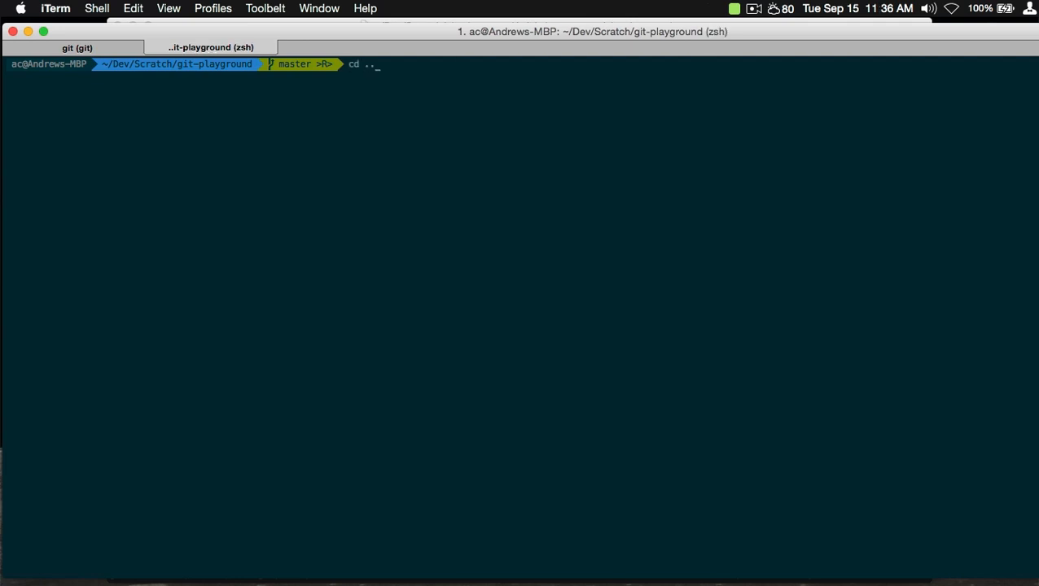
pyautogui.write('/../')
pyautogui.write('git config --')
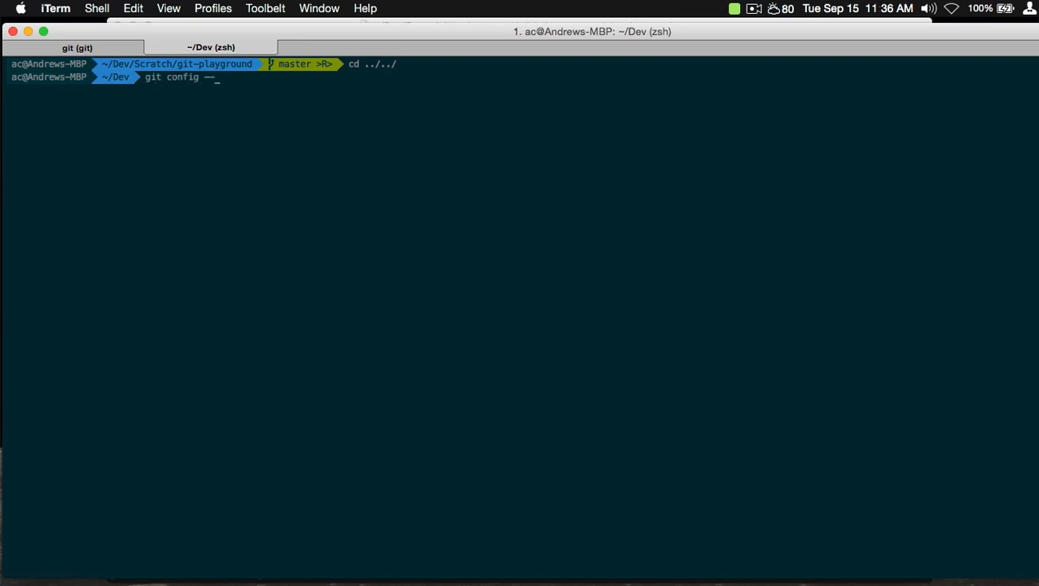
pyautogui.write('global cor')
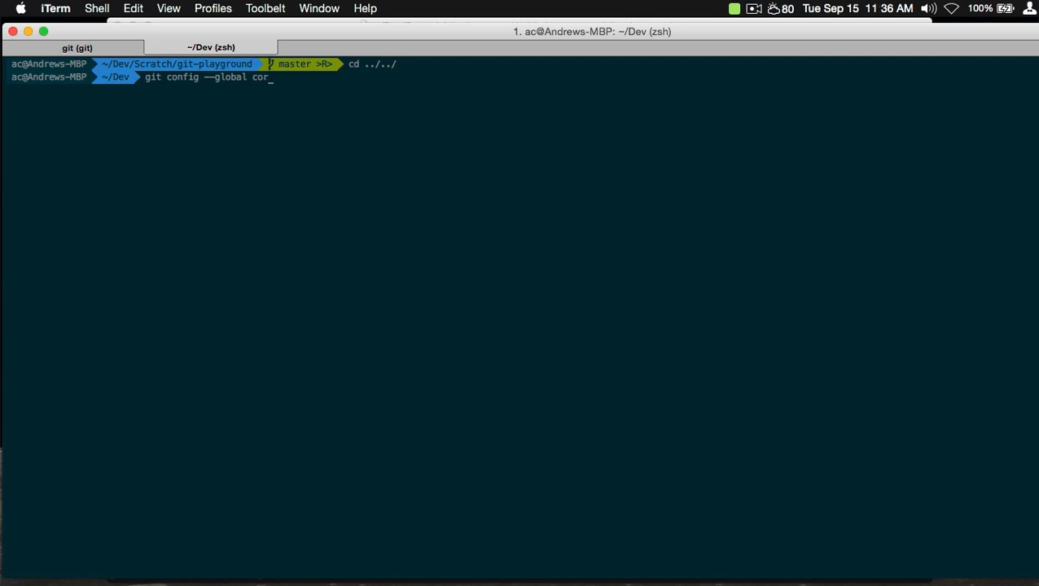
pyautogui.write('e.editor "')
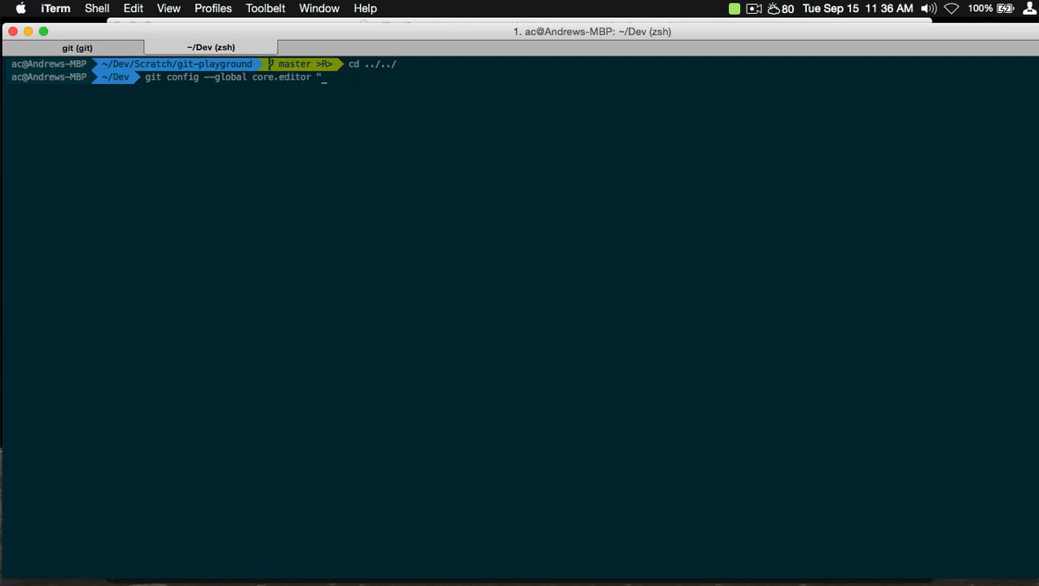
pyautogui.write('subl')
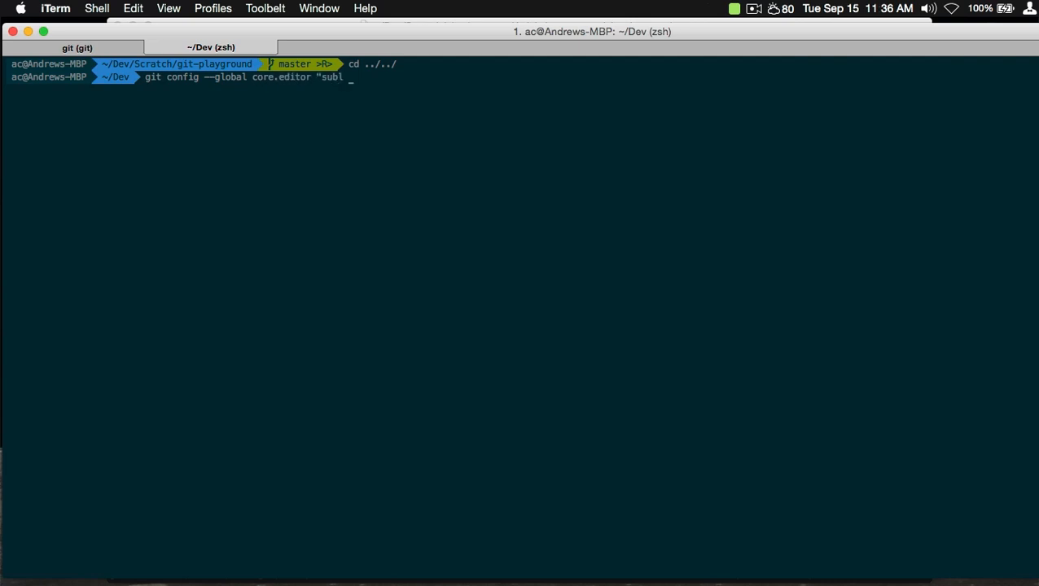
pyautogui.write('-n -w"')
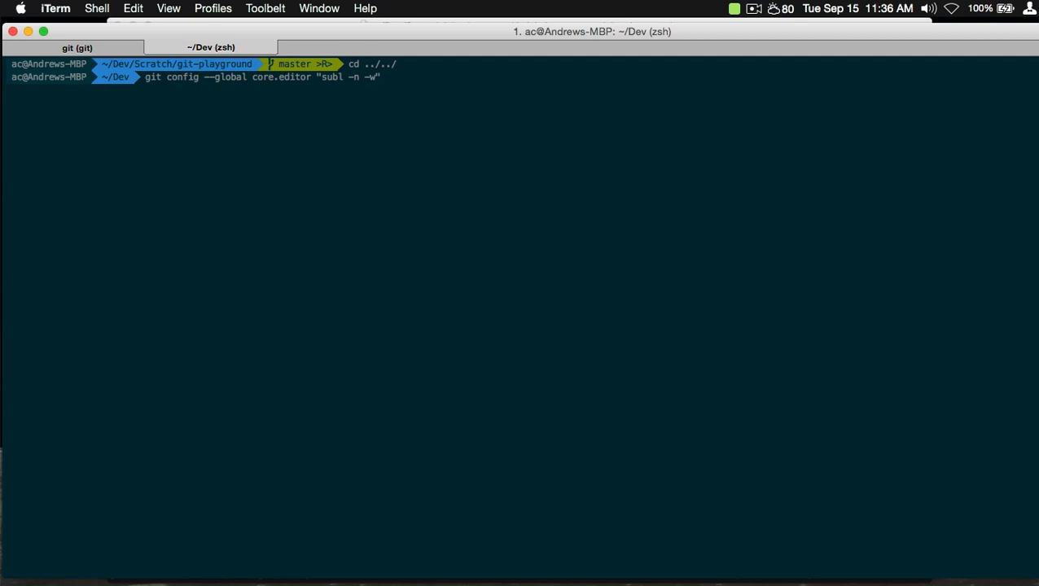
# Replace pick with f on the C, D and E lines of git-rebase-todo.
pyautogui.click(76, 46)
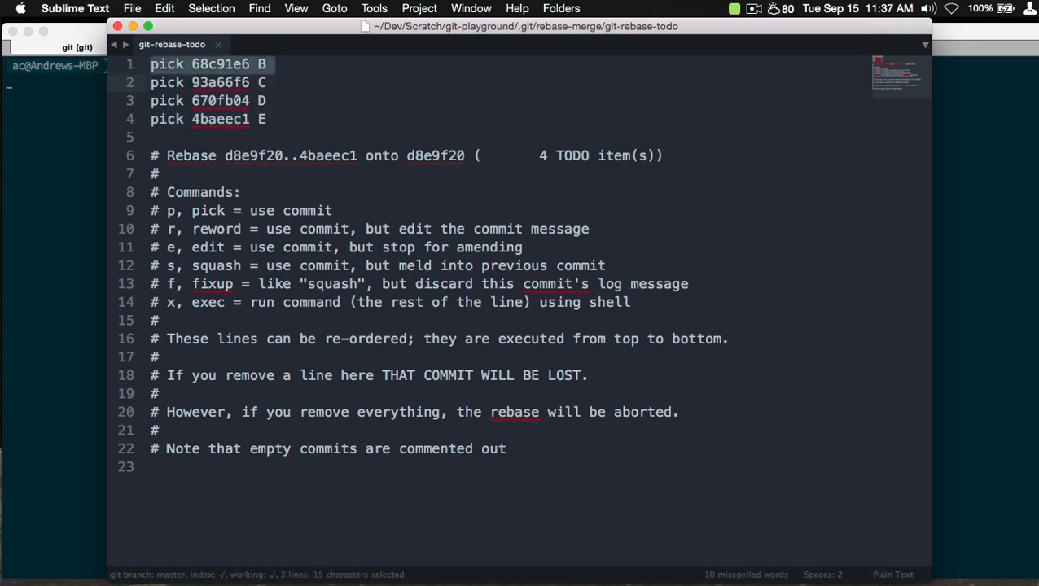
pyautogui.click(163, 83)
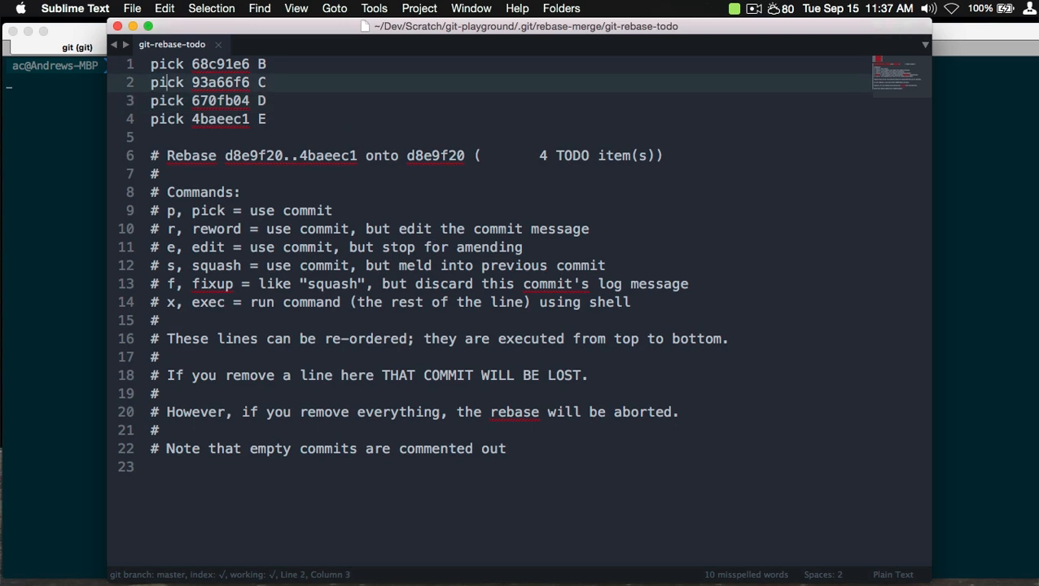
pyautogui.doubleClick(166, 82)
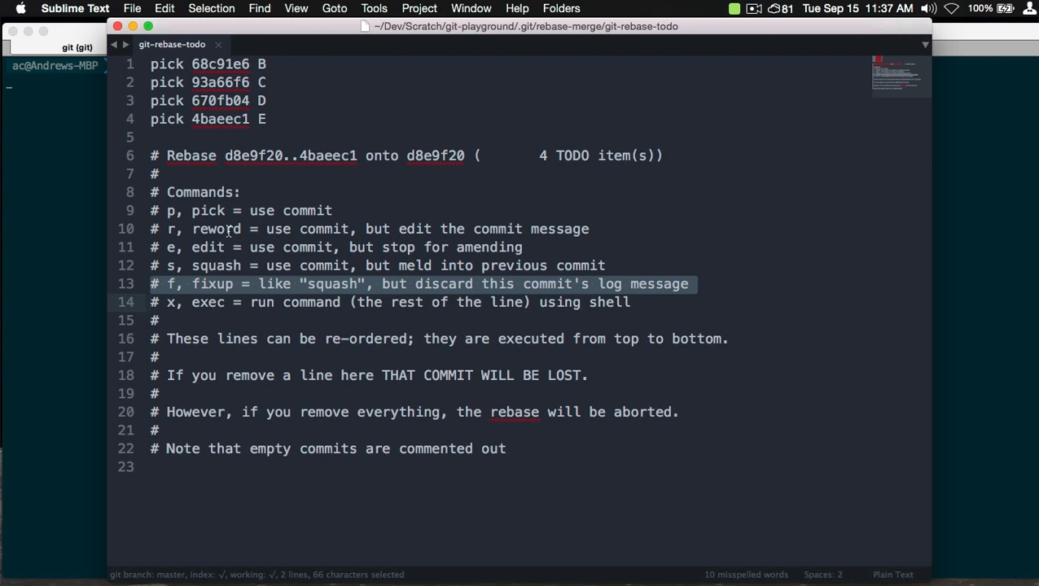
pyautogui.moveTo(220, 137)
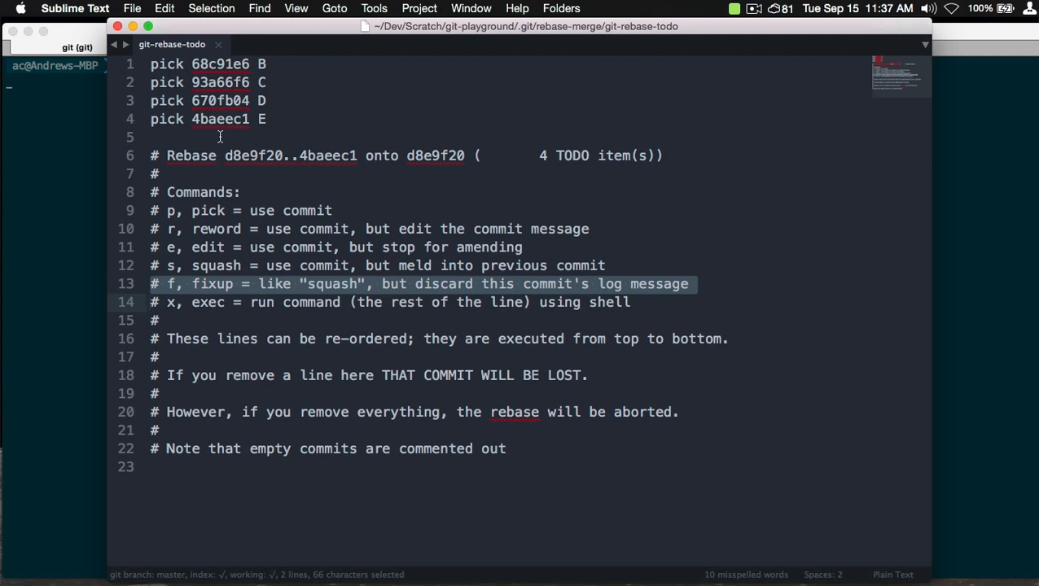
pyautogui.click(427, 119)
pyautogui.write('f')
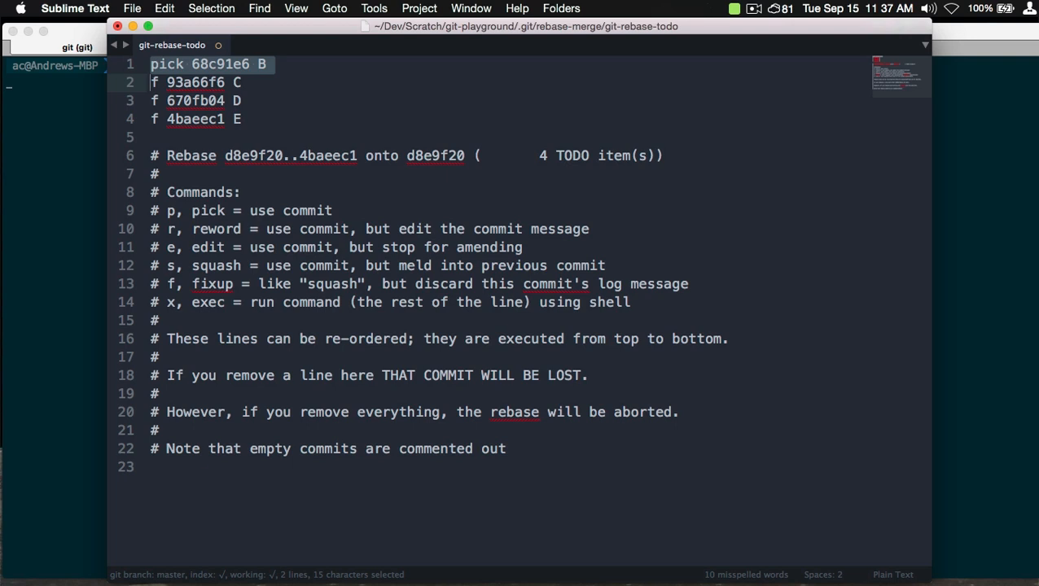
pyautogui.click(150, 101)
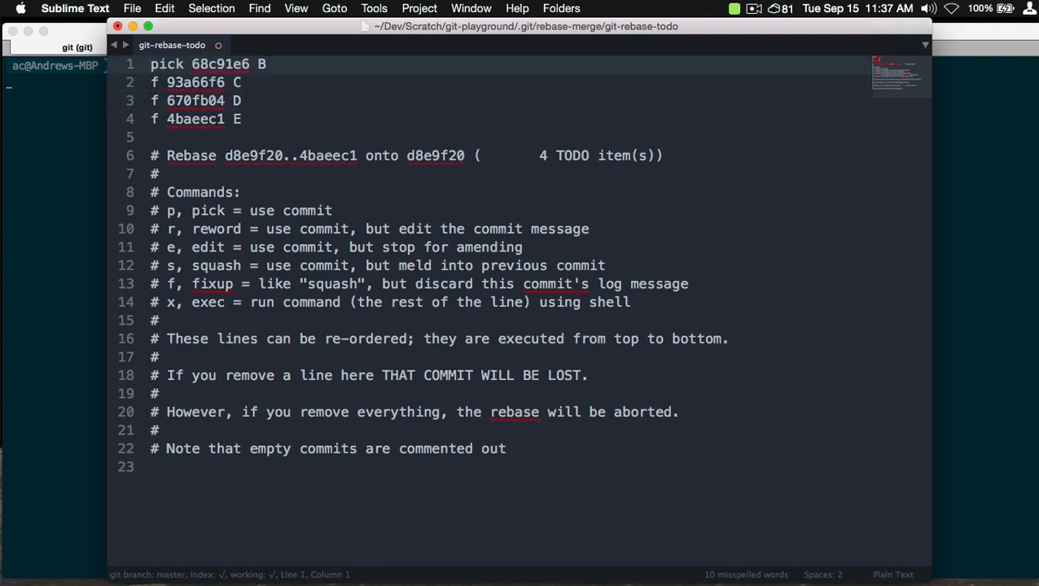
# Change commit B's pick to r and append 'changed' after B.
pyautogui.doubleClick(209, 210)
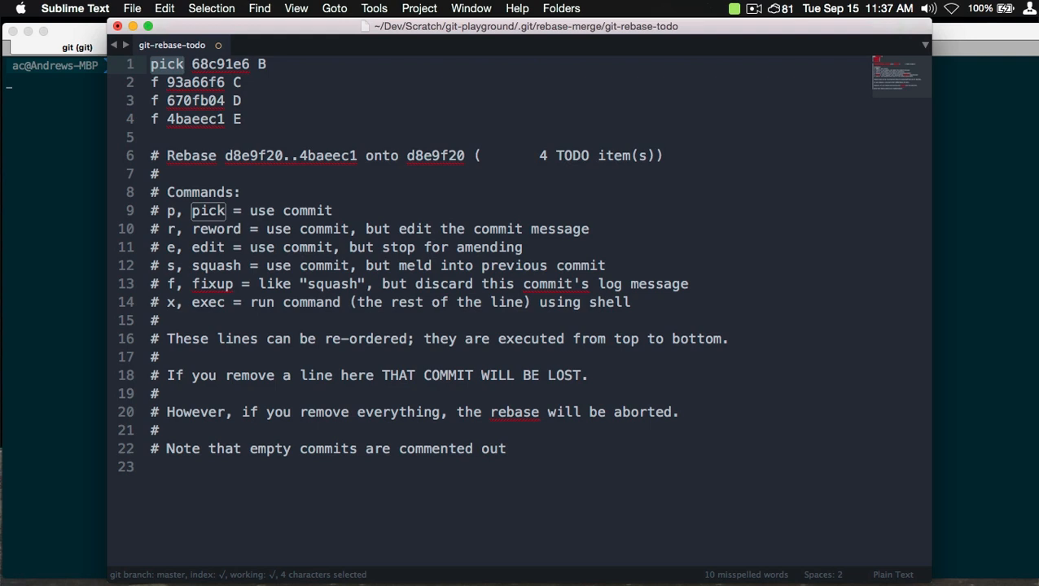
pyautogui.write('r')
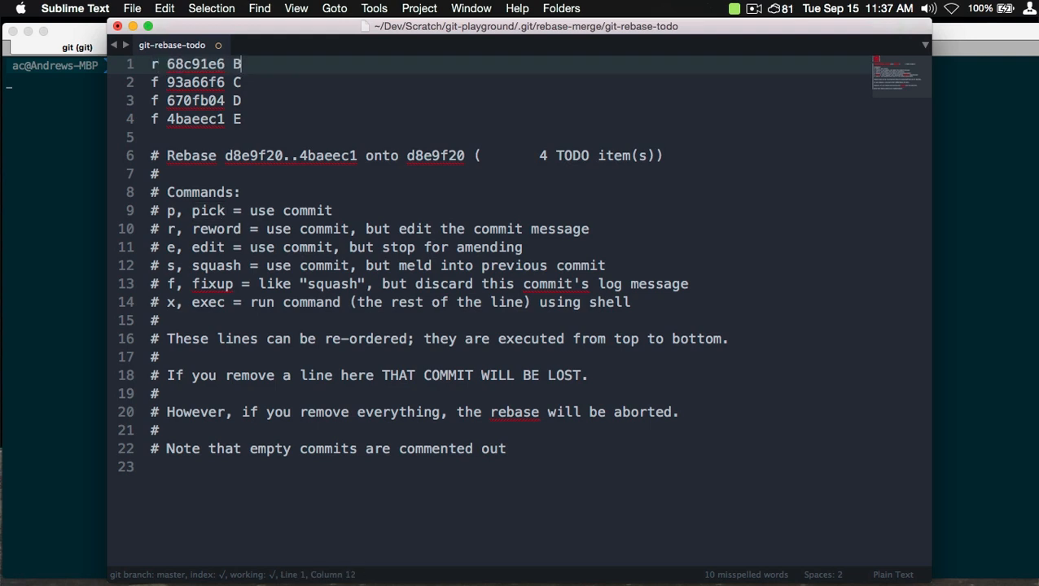
pyautogui.write('cha')
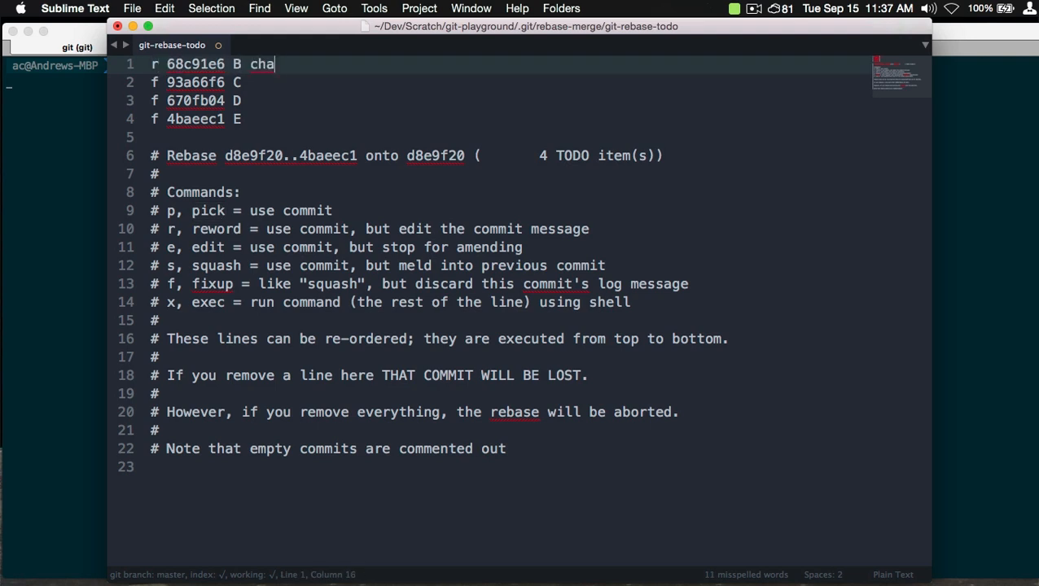
pyautogui.write('nged')
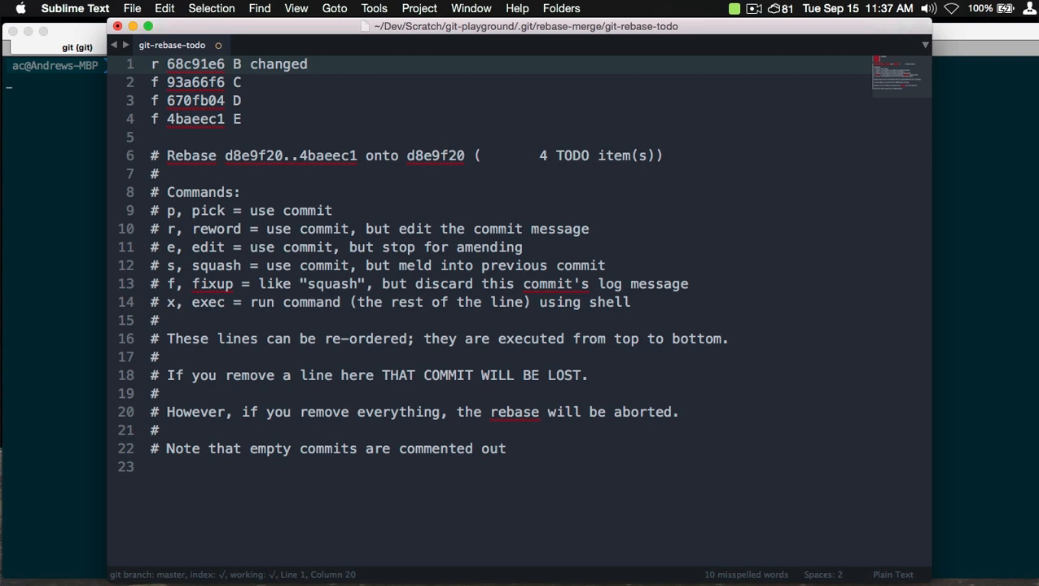
pyautogui.moveTo(413, 206)
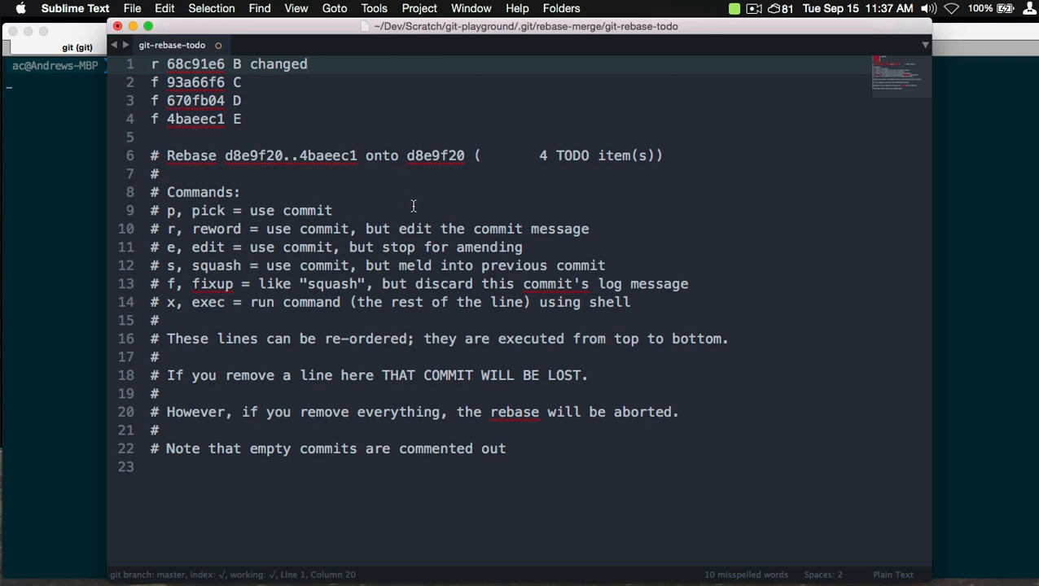
pyautogui.moveTo(293, 137)
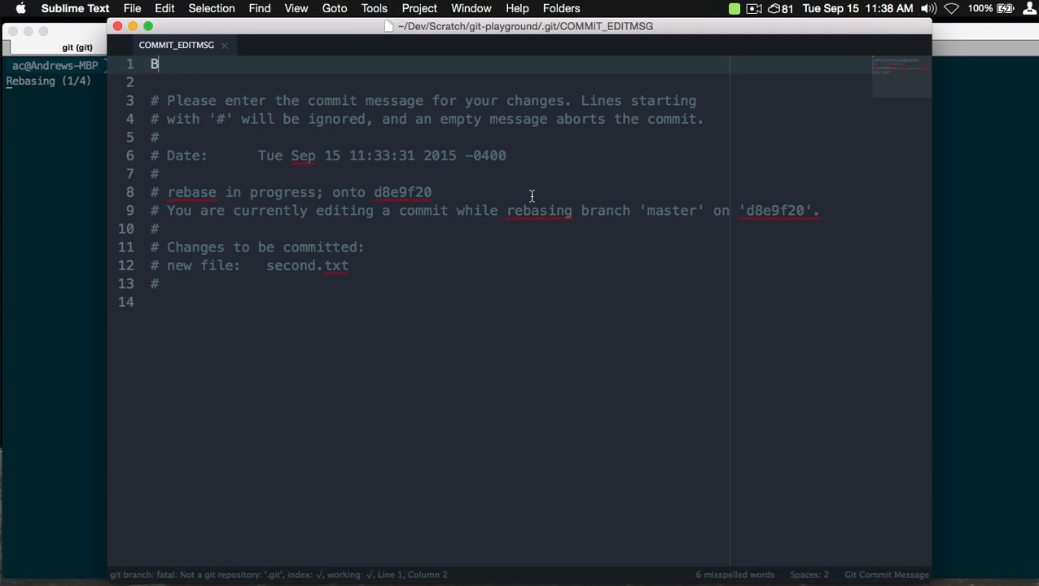
# Edit the COMMIT_EDITMSG message to 'B changed', then save and close it.
pyautogui.write('chang')
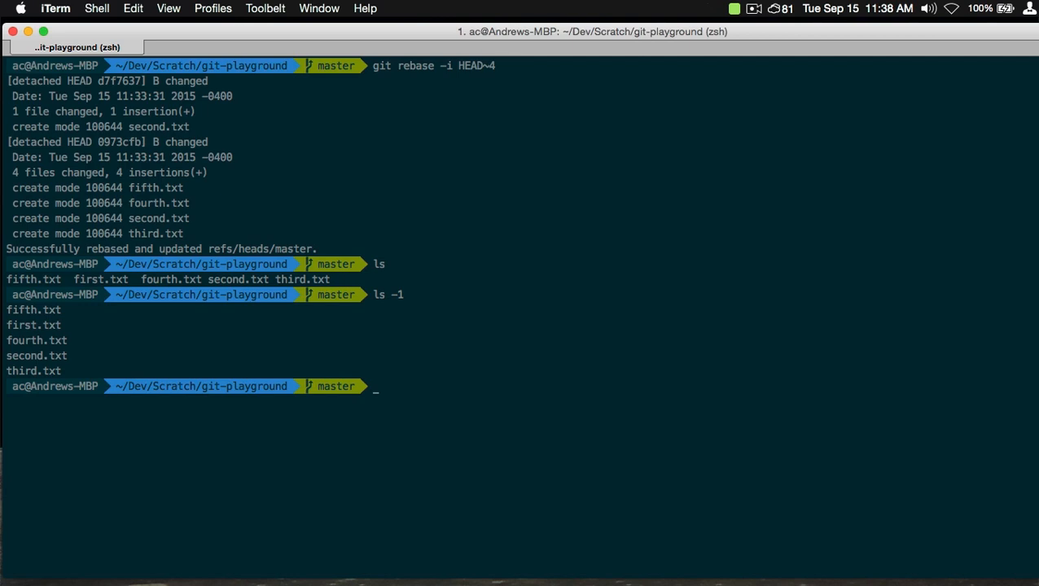
# Run git log --oneline to confirm only A and 'B changed' remain, then quit the pager.
pyautogui.write('git log --')
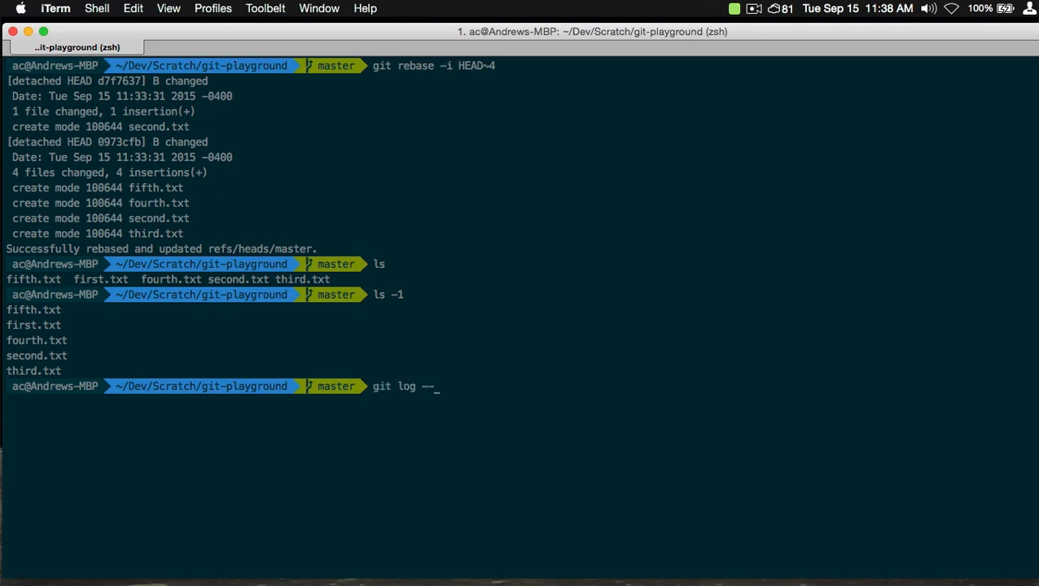
pyautogui.write('onelin')
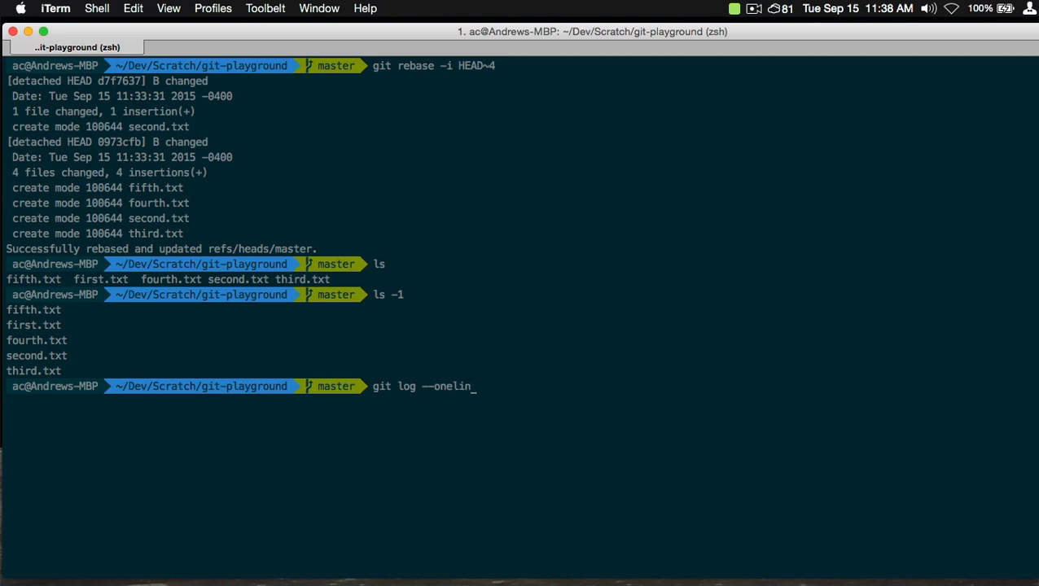
pyautogui.press('Return')
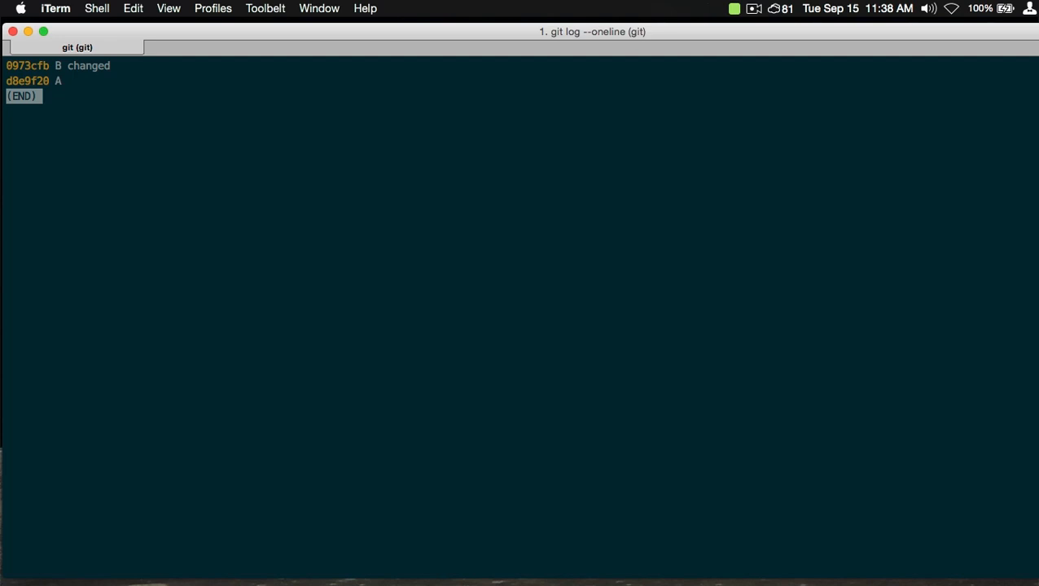
pyautogui.press('q')
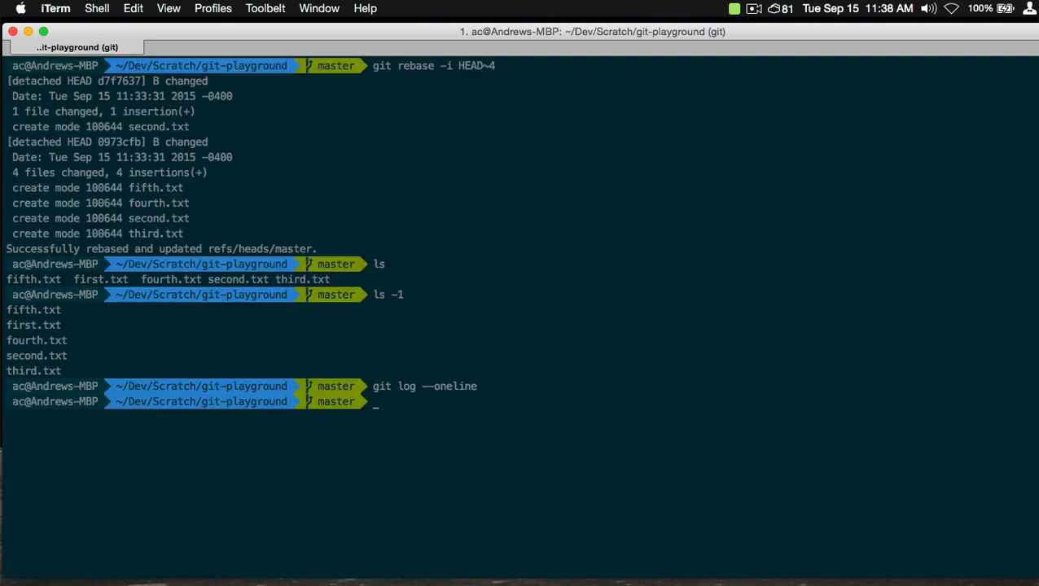
# Run git commit --amend -e to open the 'B changed' message in Sublime Text.
pyautogui.write('git com')
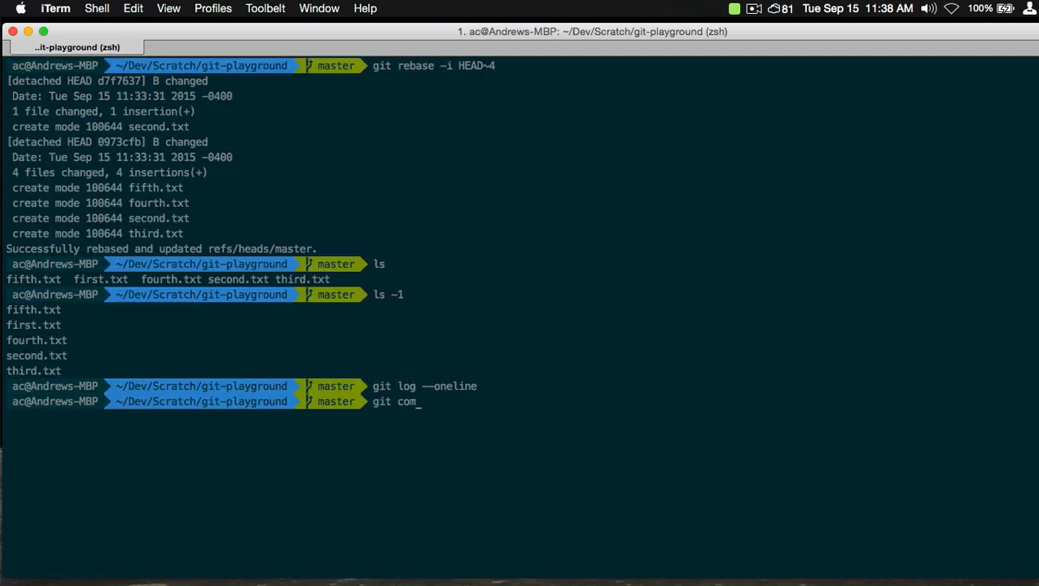
pyautogui.write('mit')
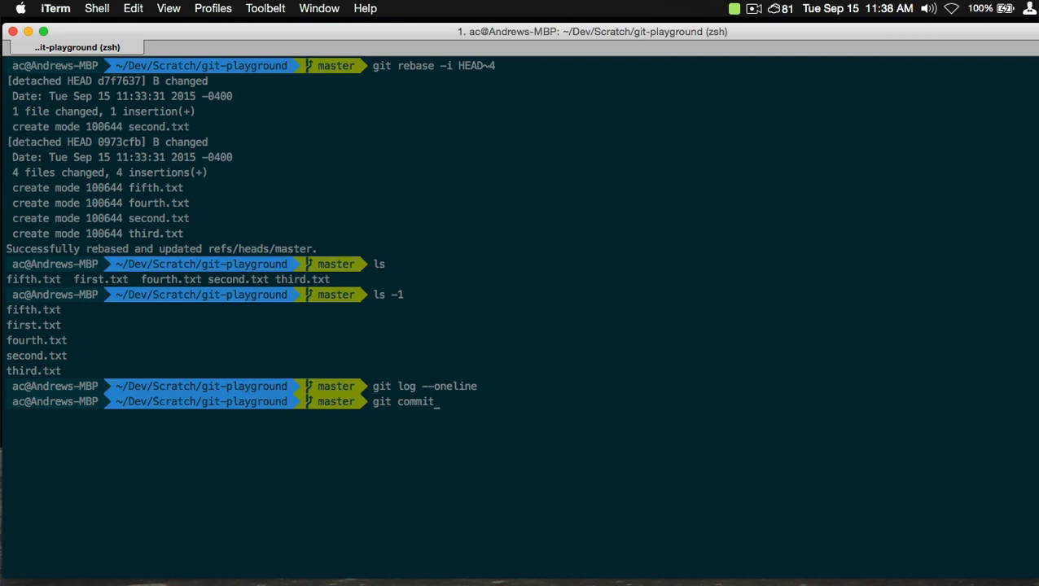
pyautogui.write('--amme')
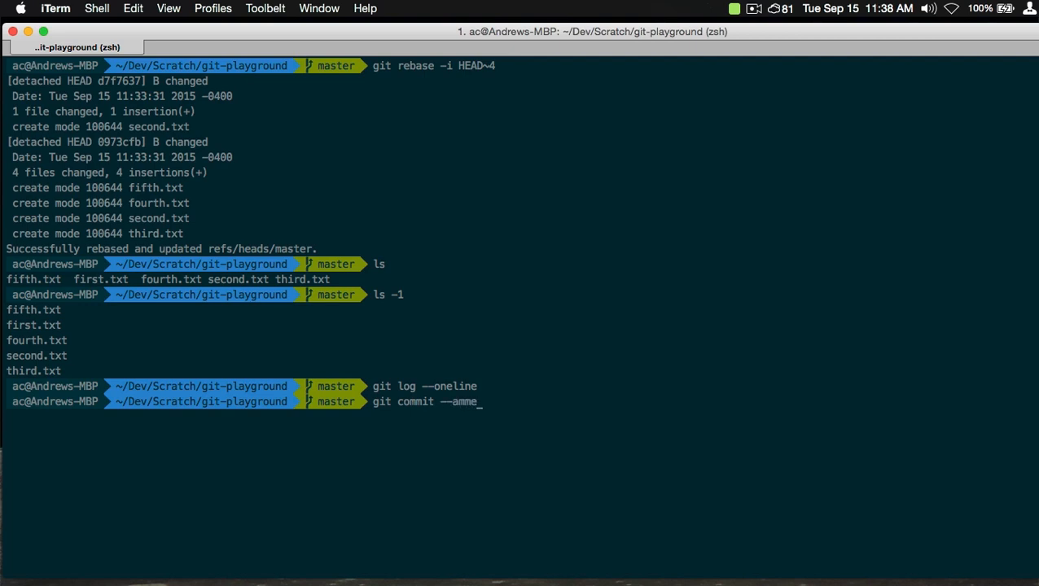
pyautogui.write('nd')
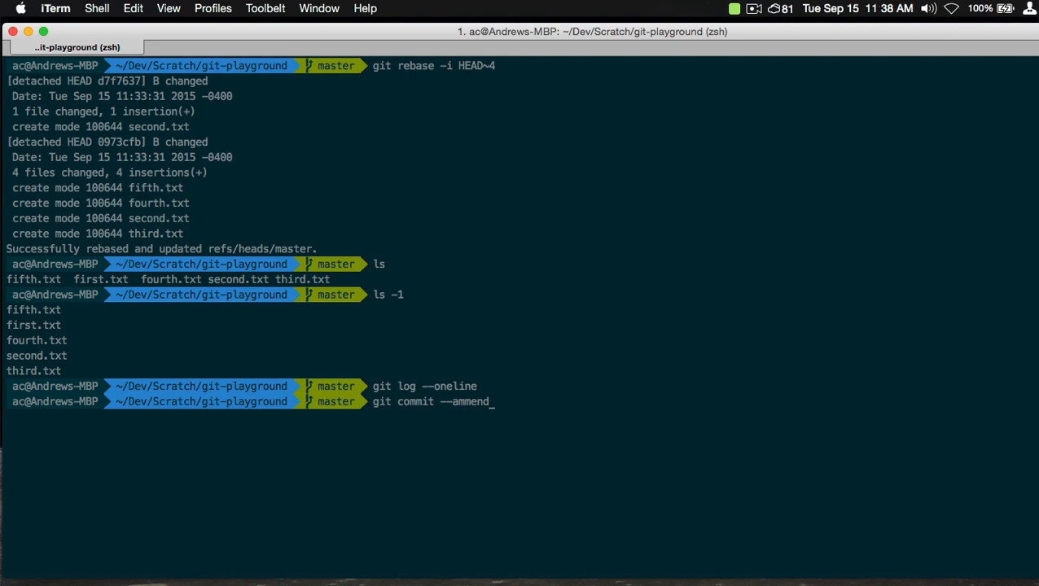
pyautogui.write('-e')
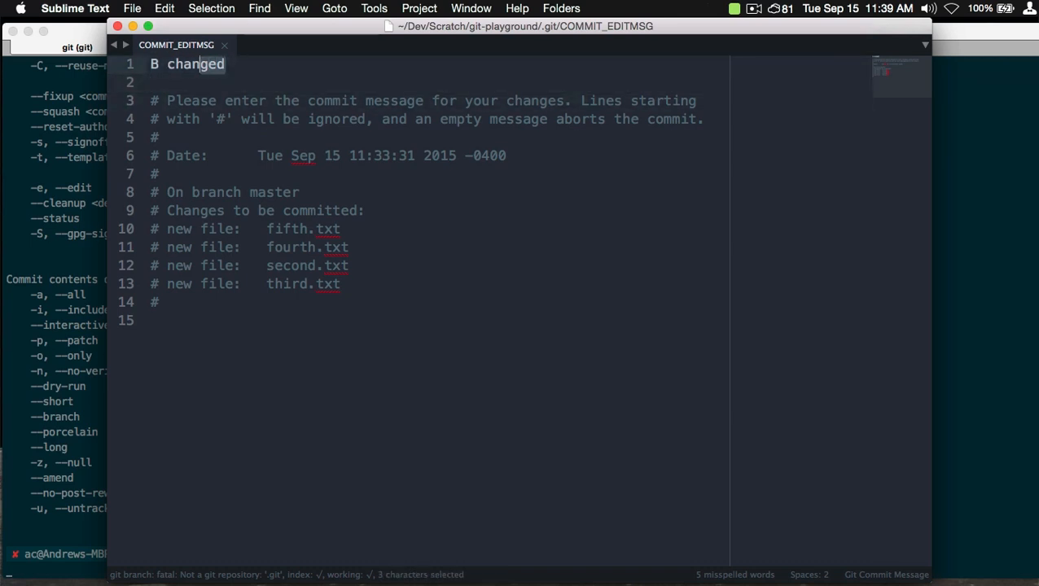
# Replace 'changed' in the commit message with '-E' so it reads 'B-E'.
pyautogui.doubleClick(195, 63)
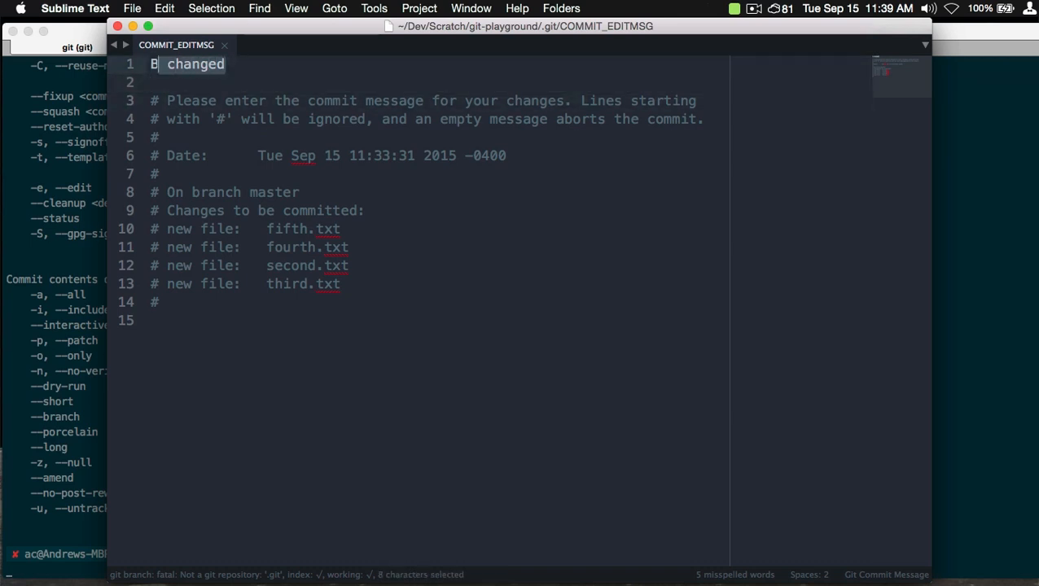
pyautogui.write('-E')
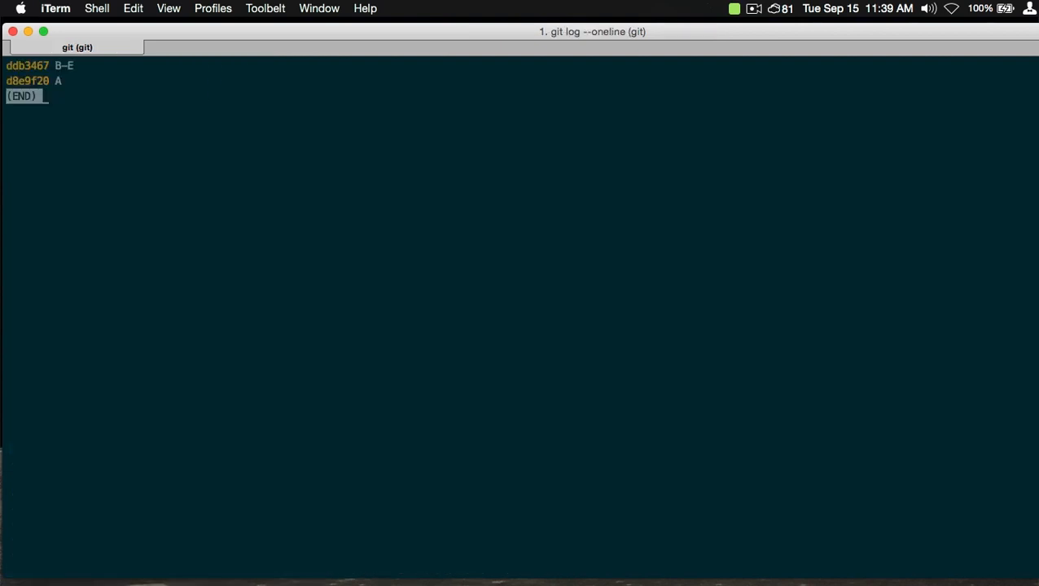
pyautogui.moveTo(78, 75)
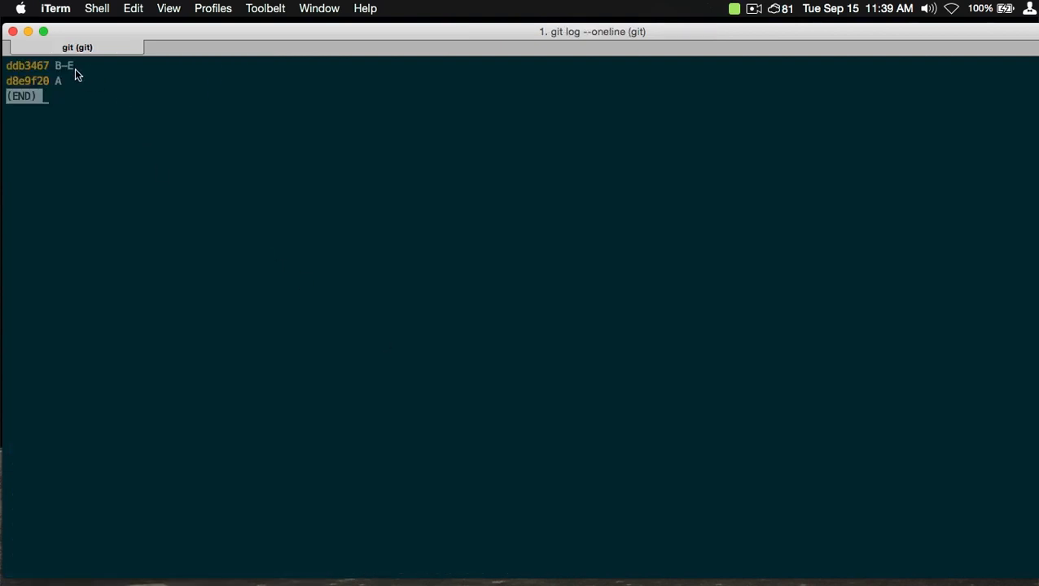